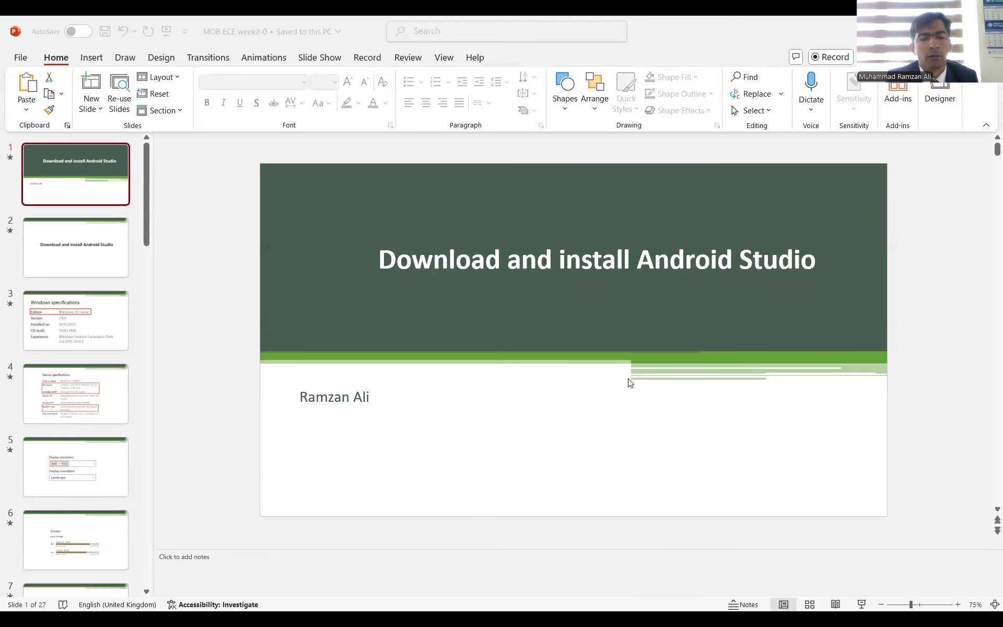
mouse_move(596, 324)
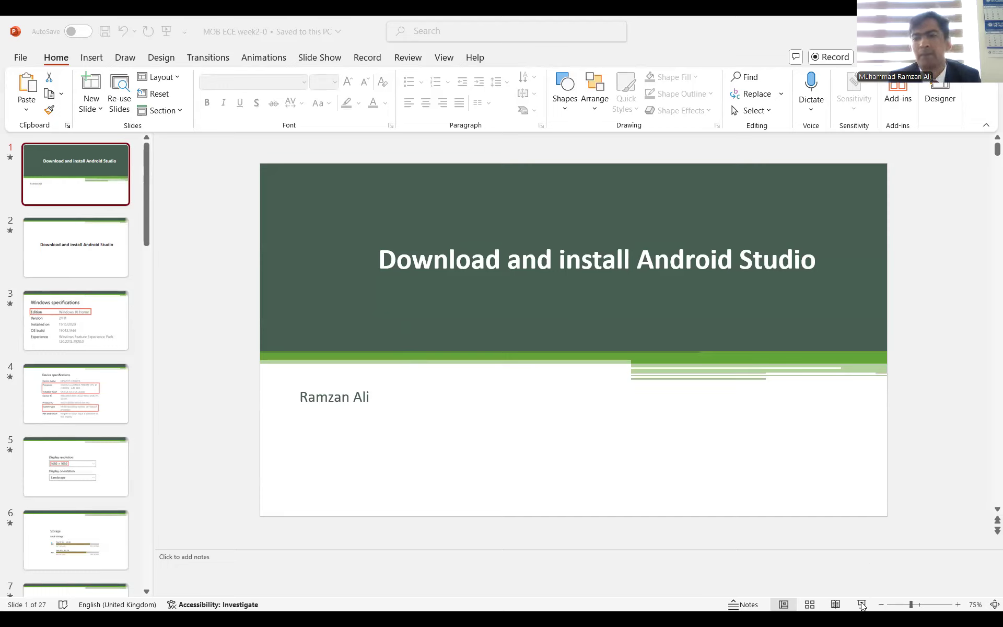
Step: Start the slide show and advance from the installer permission prompt to the Completing Android Studio Setup slide
left_click(78, 31)
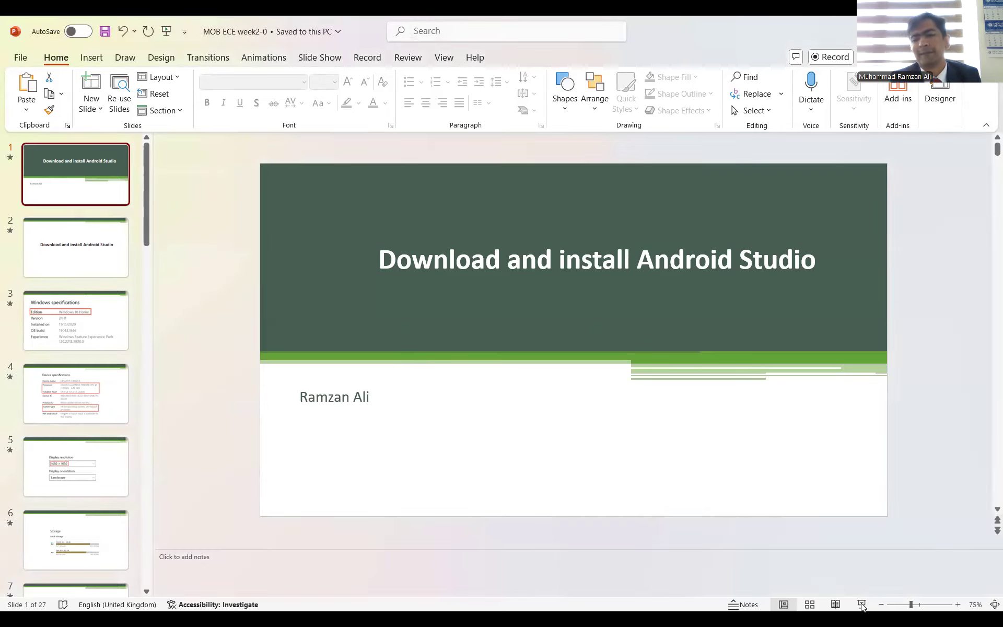
left_click(862, 604)
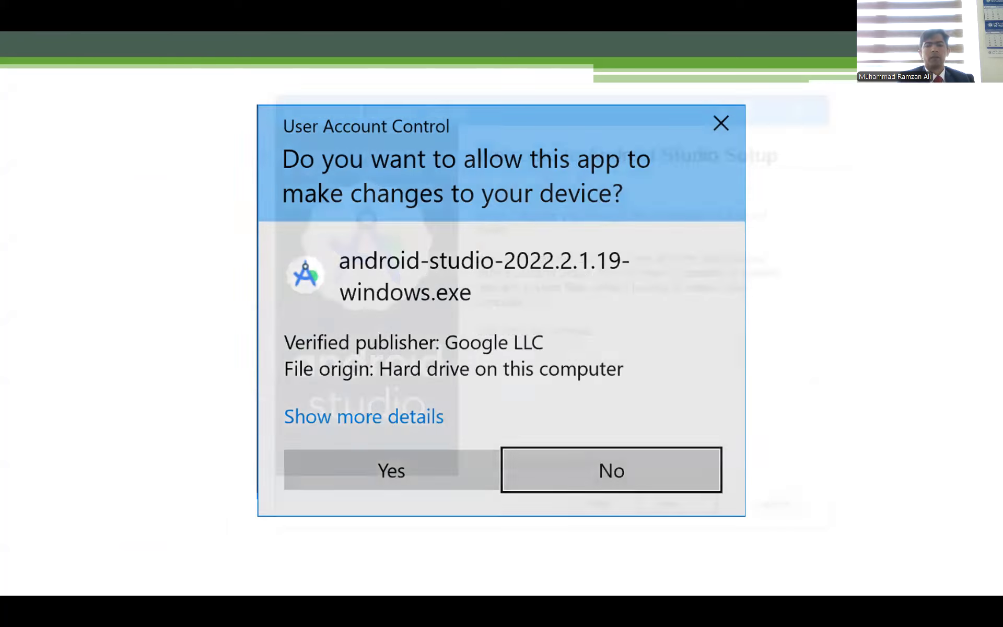
left_click(389, 470)
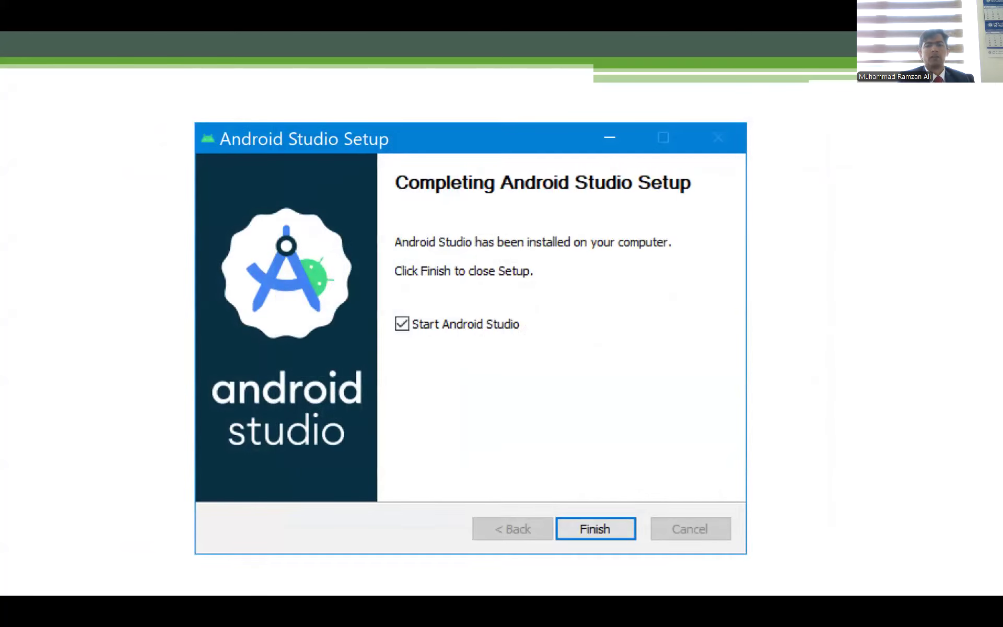
Step: Advance to the Windows Command Processor User Account Control prompt slide
left_click(594, 529)
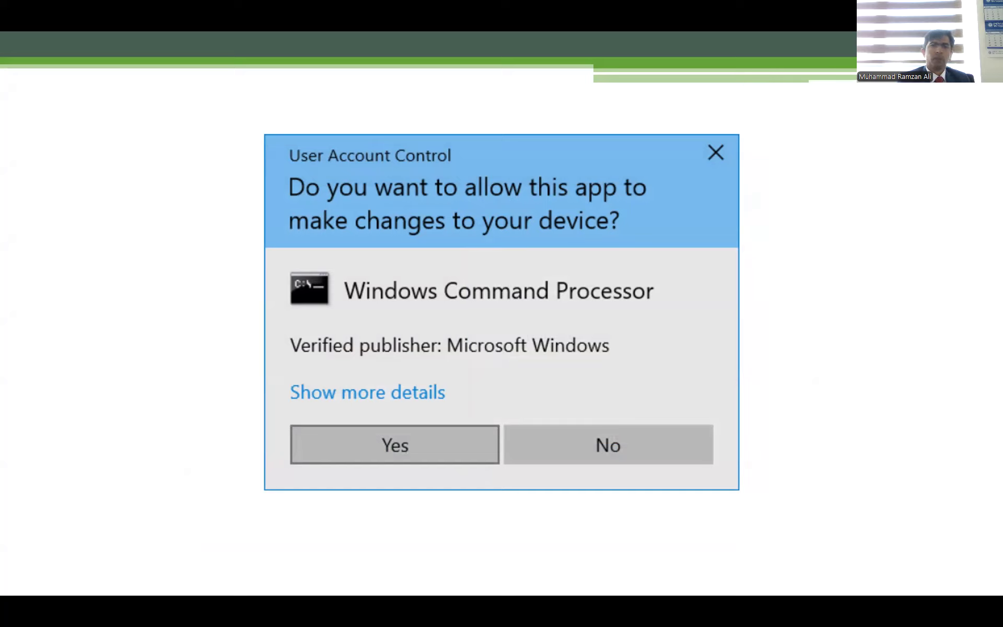
Step: Advance two slides back onto the Completing Android Studio Setup slide
left_click(394, 444)
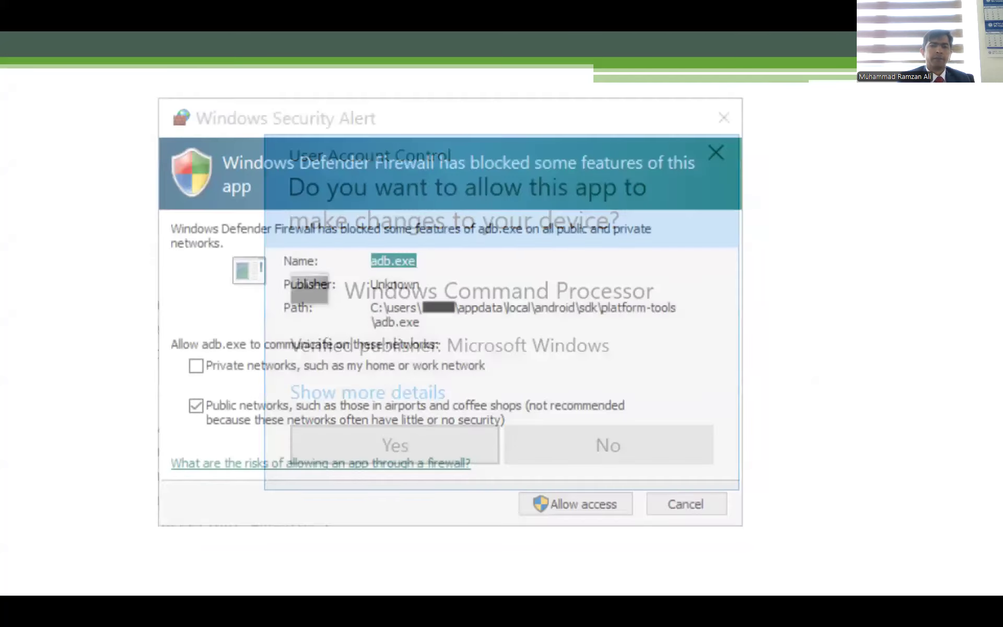
left_click(394, 445)
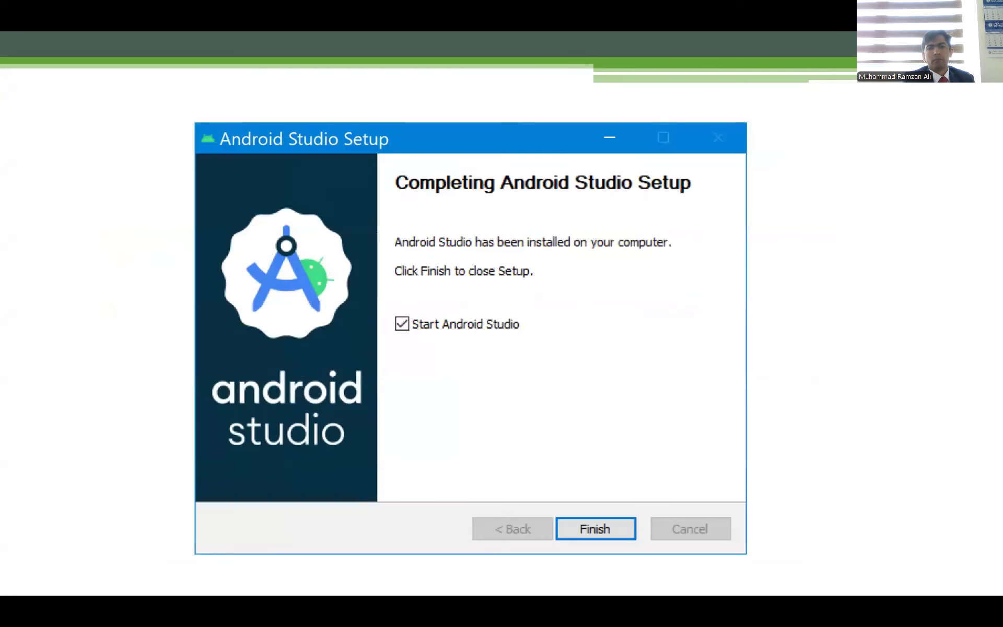
Step: Advance through the Windows Security Alert slide to the macOS Monterey About This Mac slide
left_click(595, 529)
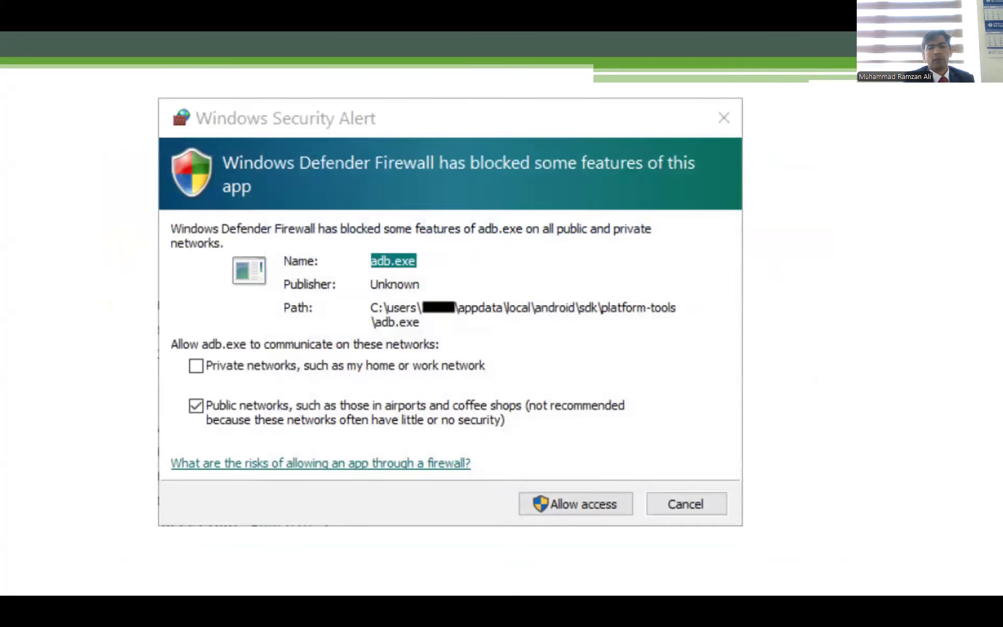
left_click(575, 503)
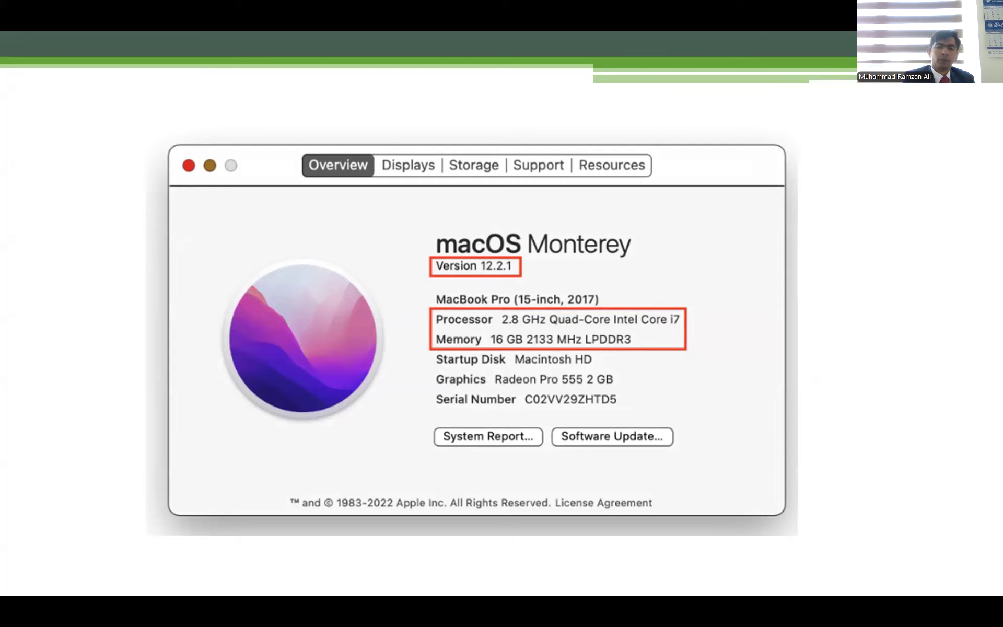
Step: Advance to the macOS slide on copying Android Studio into Applications and accepting the download warning
left_click(408, 164)
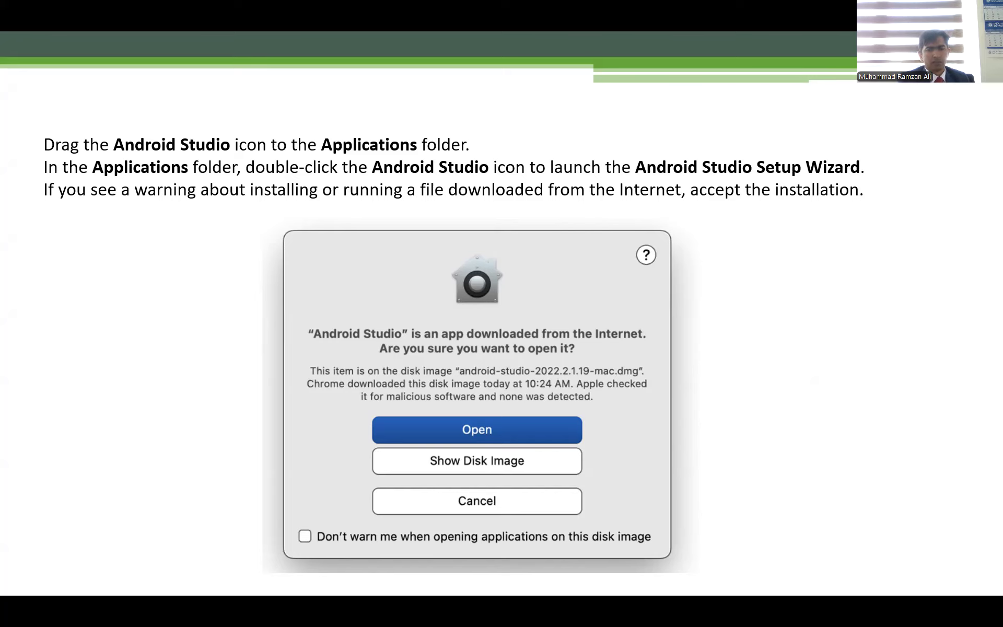
left_click(477, 429)
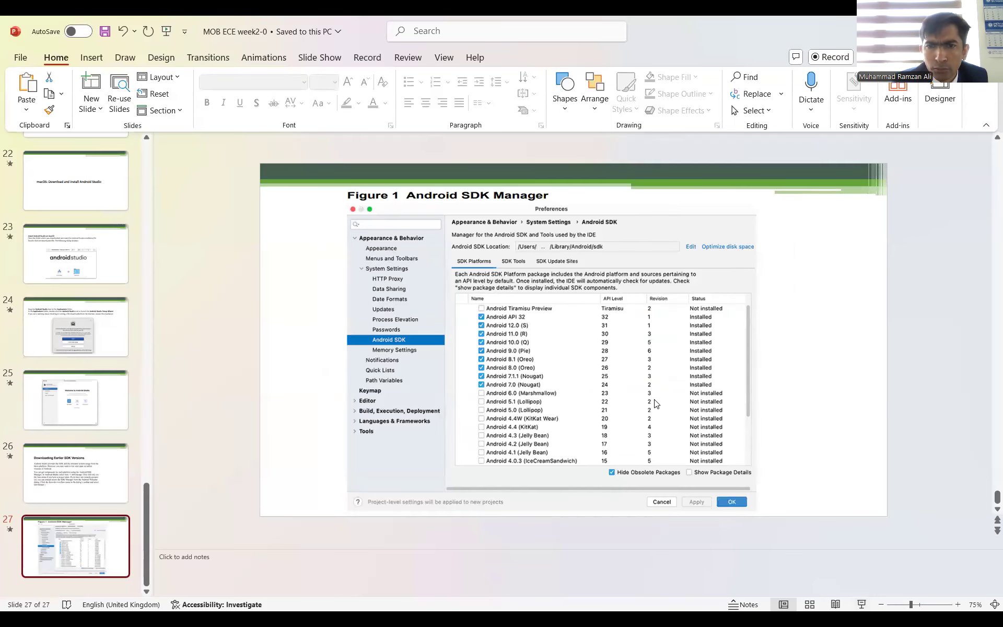
mouse_move(508, 425)
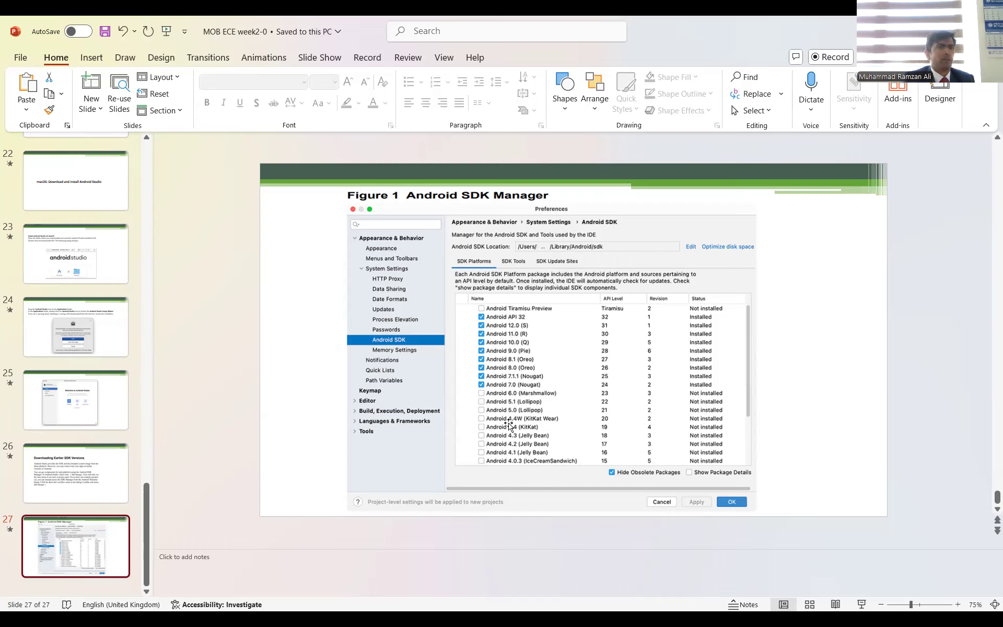
mouse_move(488, 158)
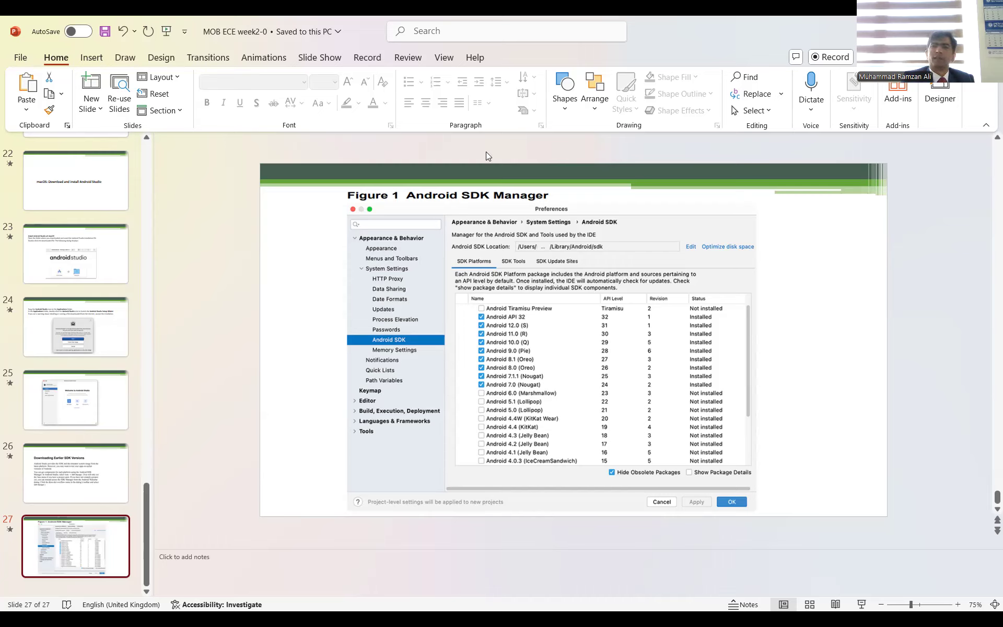